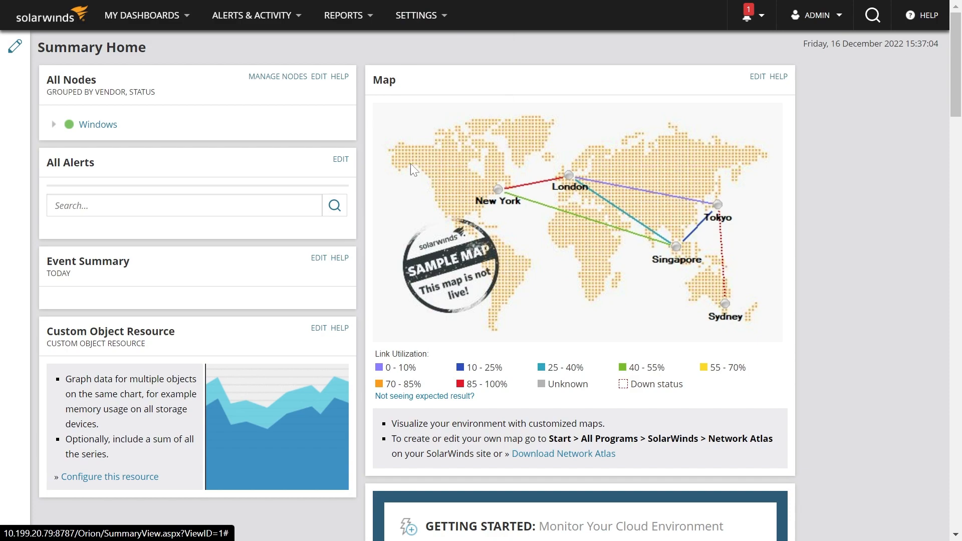
Step: Go to All Settings and open License Manager under Details
click(416, 15)
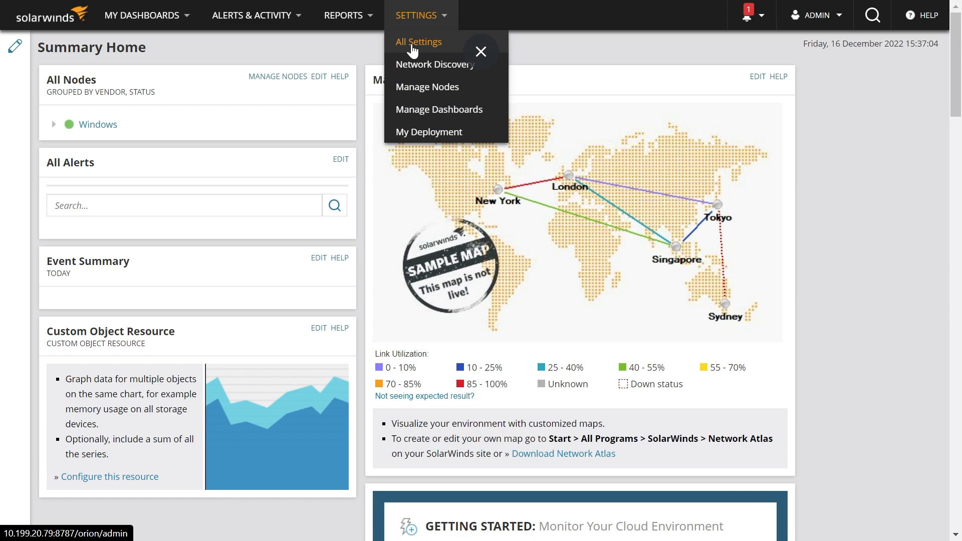
click(418, 41)
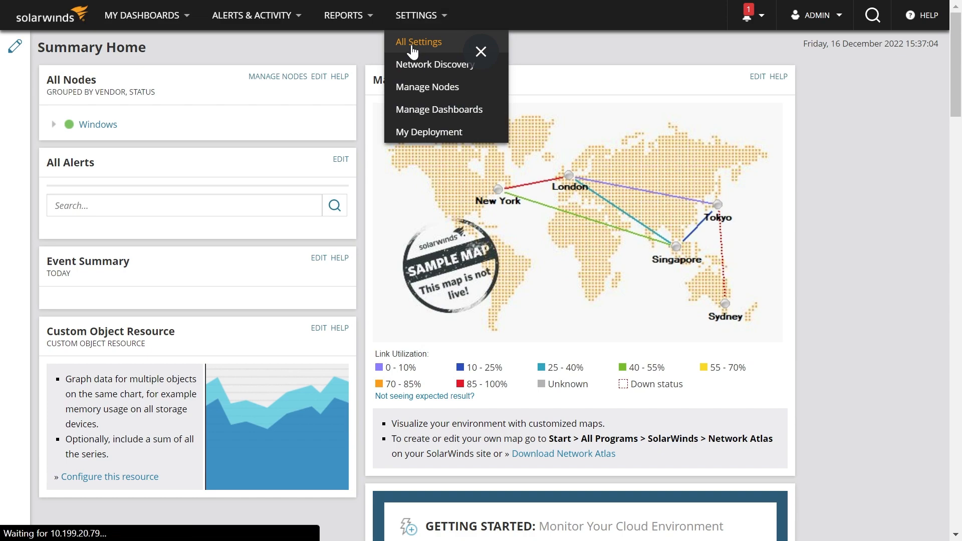
click(418, 41)
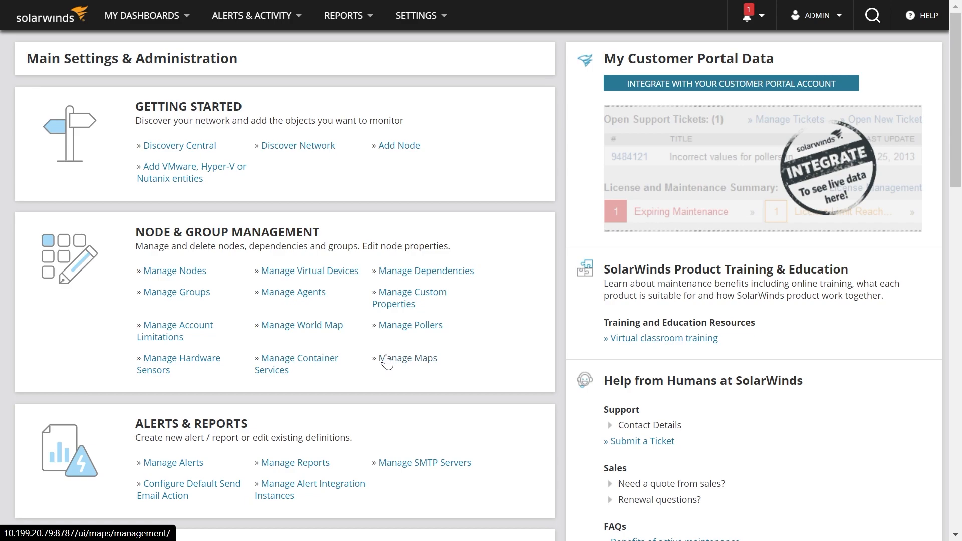
scroll(down, 3)
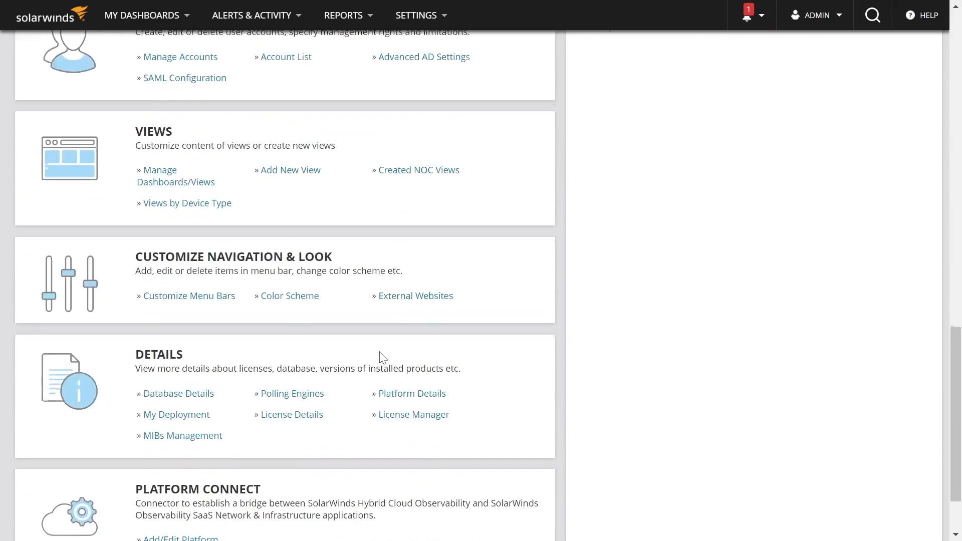
scroll(down, 3)
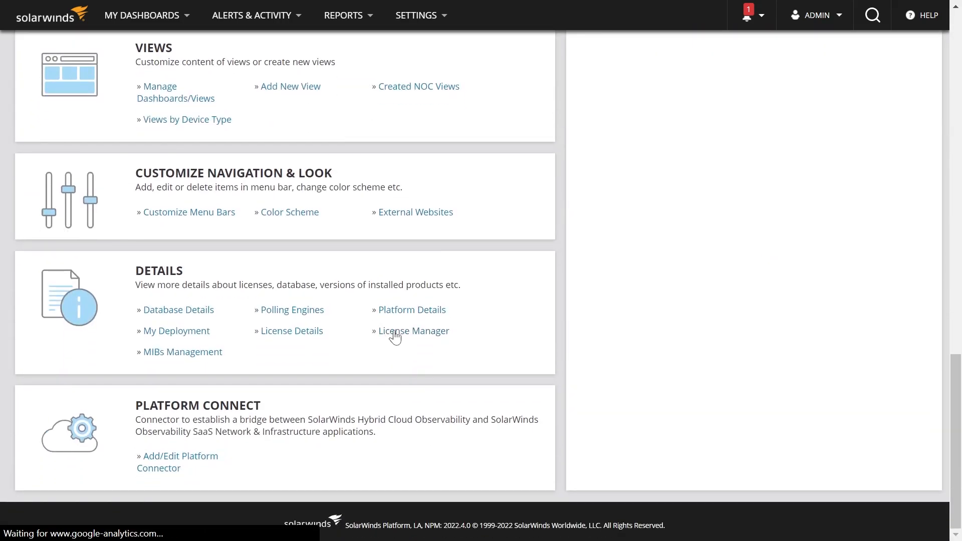
click(414, 330)
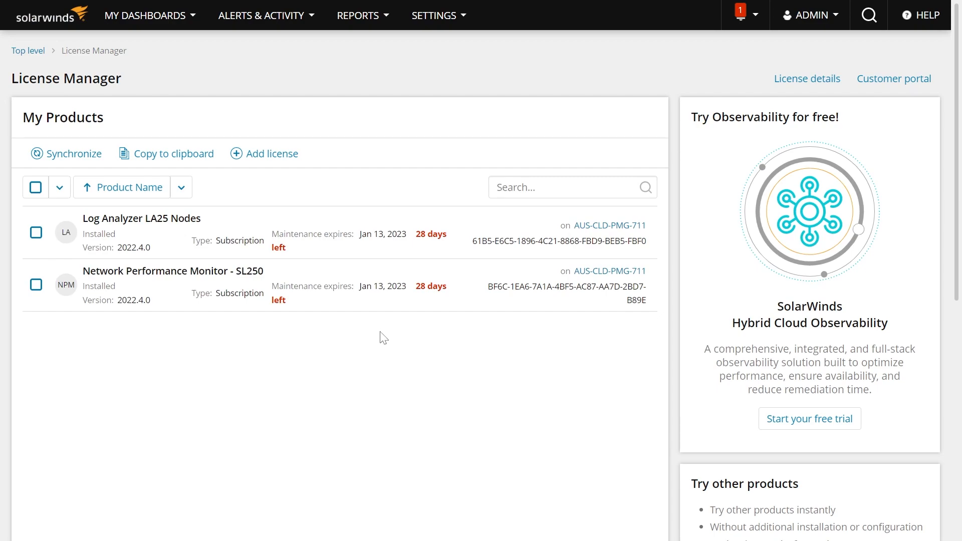
mouse_move(462, 353)
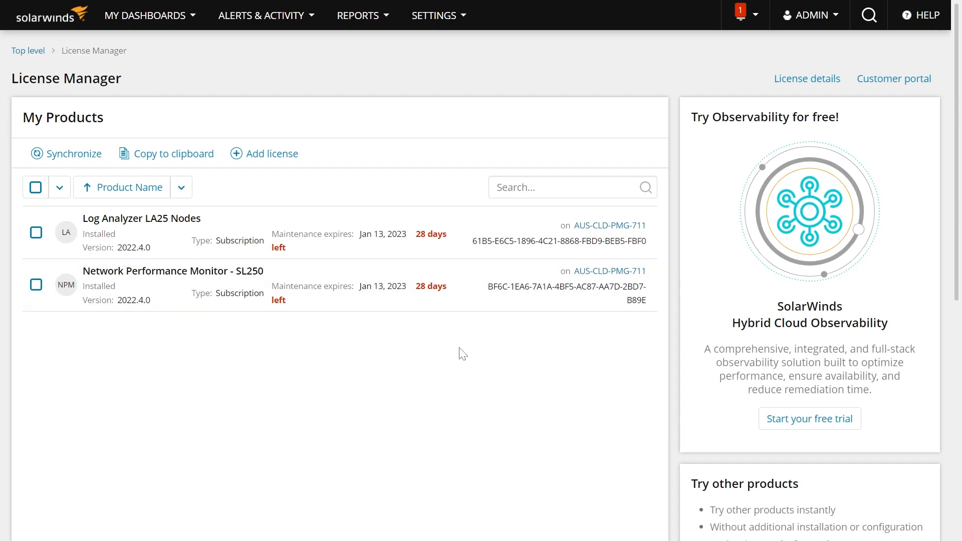
mouse_move(808, 427)
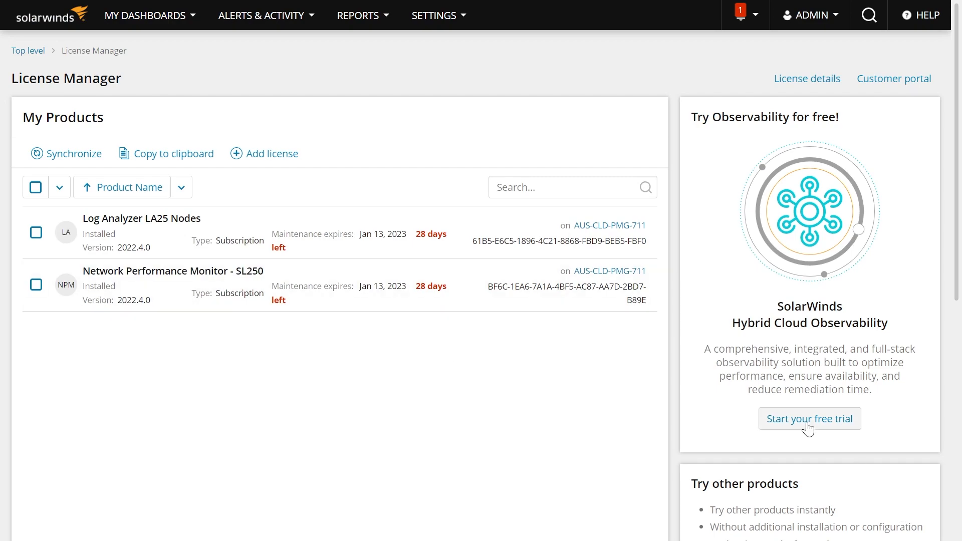
Step: Start the Observability free trial and pick the Enterprise Advanced plan
click(810, 419)
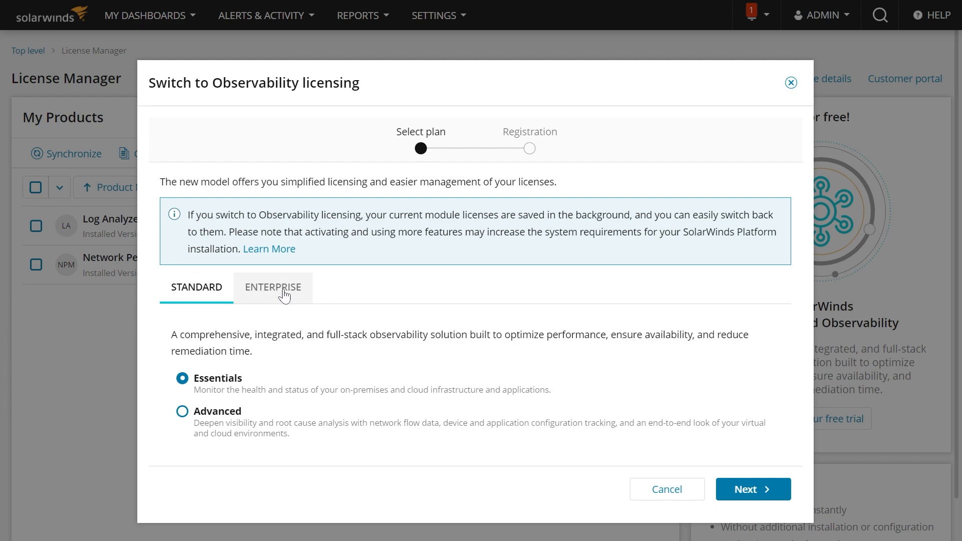
click(272, 287)
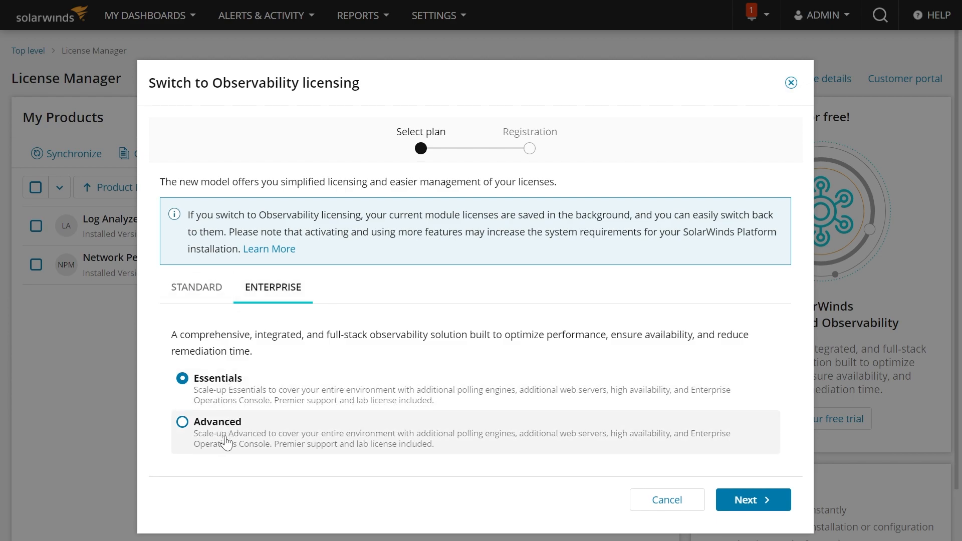
click(181, 422)
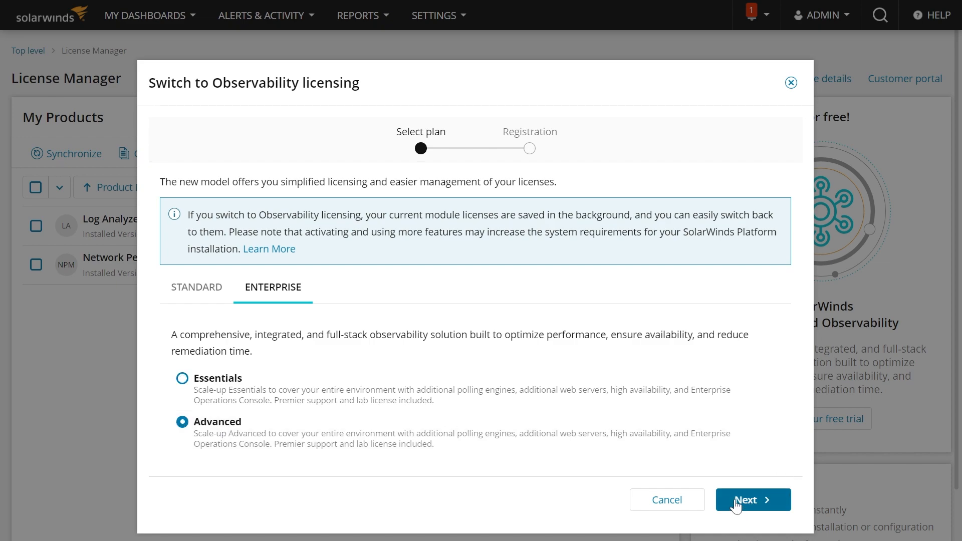
Step: Continue to Registration and activate the 30-day Advanced Enterprise Scale evaluation with Try for free
click(753, 499)
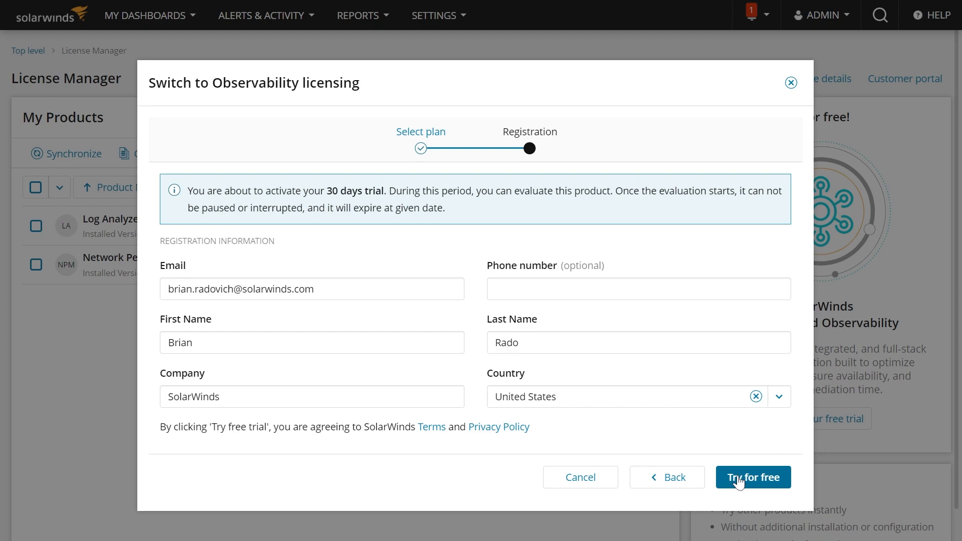
click(753, 477)
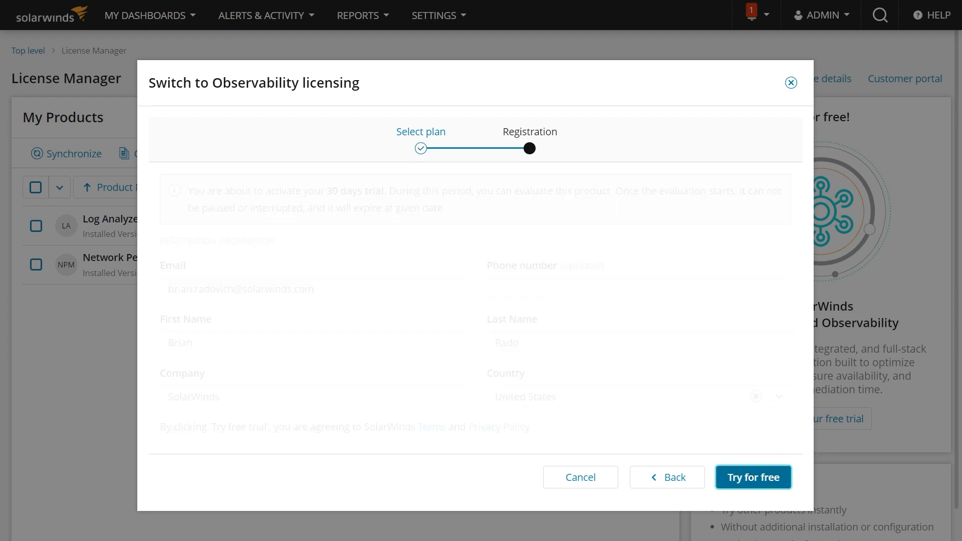
click(753, 477)
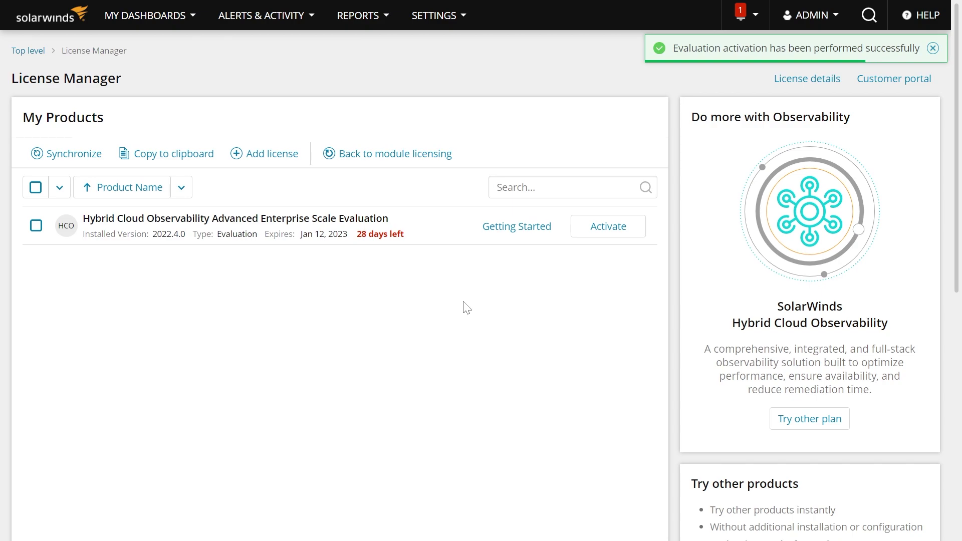
mouse_move(484, 284)
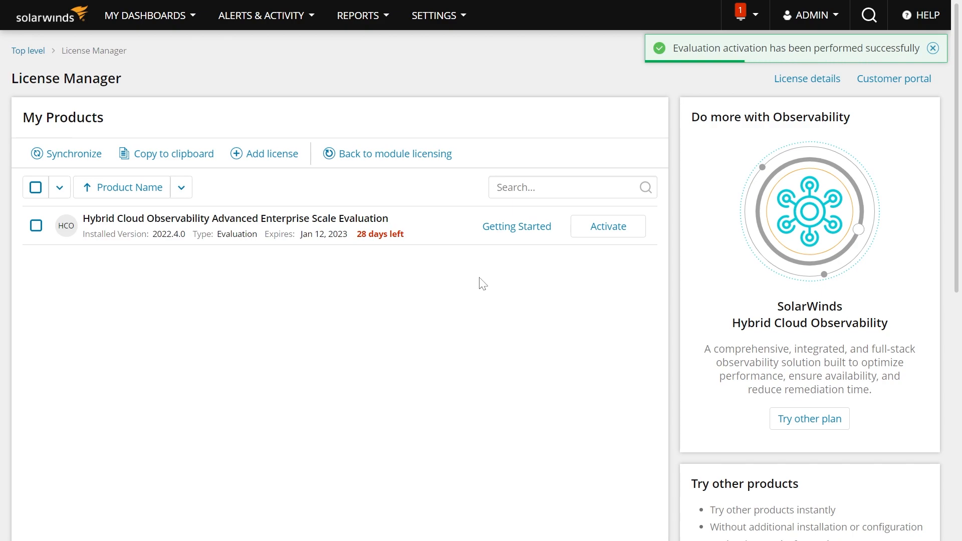
Step: Open the Summary dashboard under Home from My Dashboards
click(144, 16)
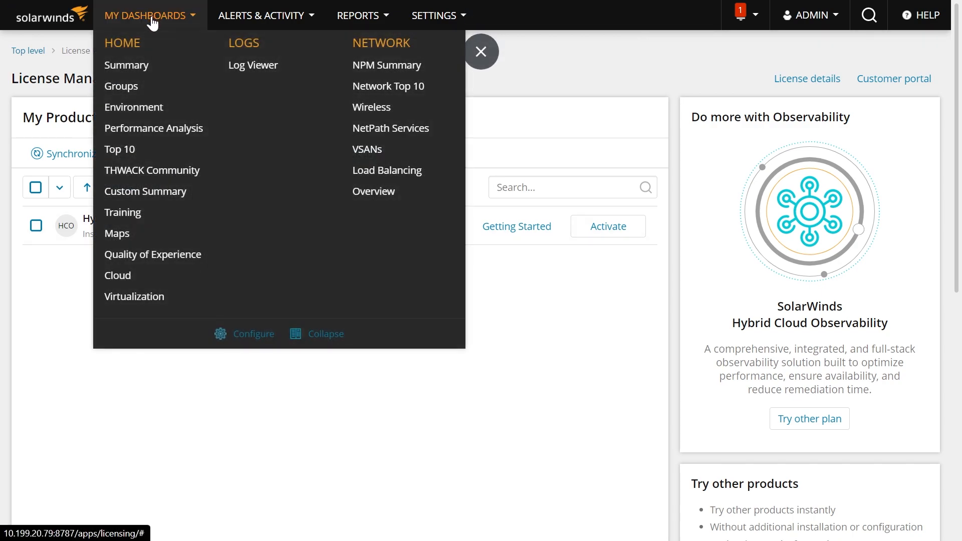
mouse_move(145, 24)
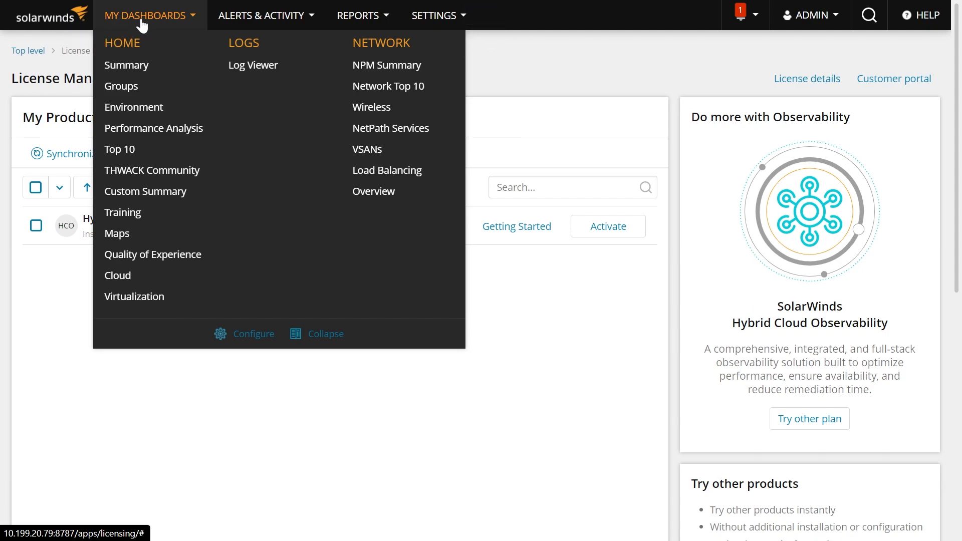
click(126, 65)
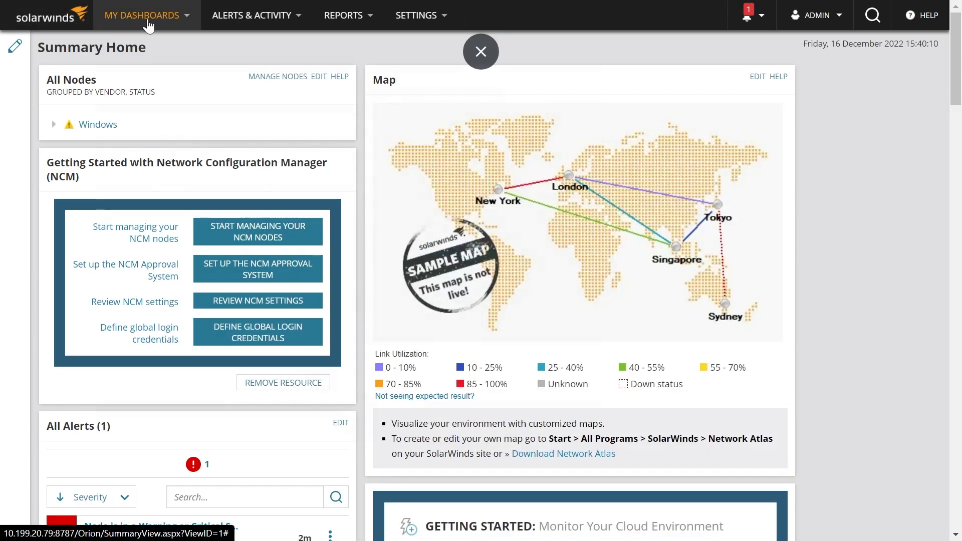
click(143, 15)
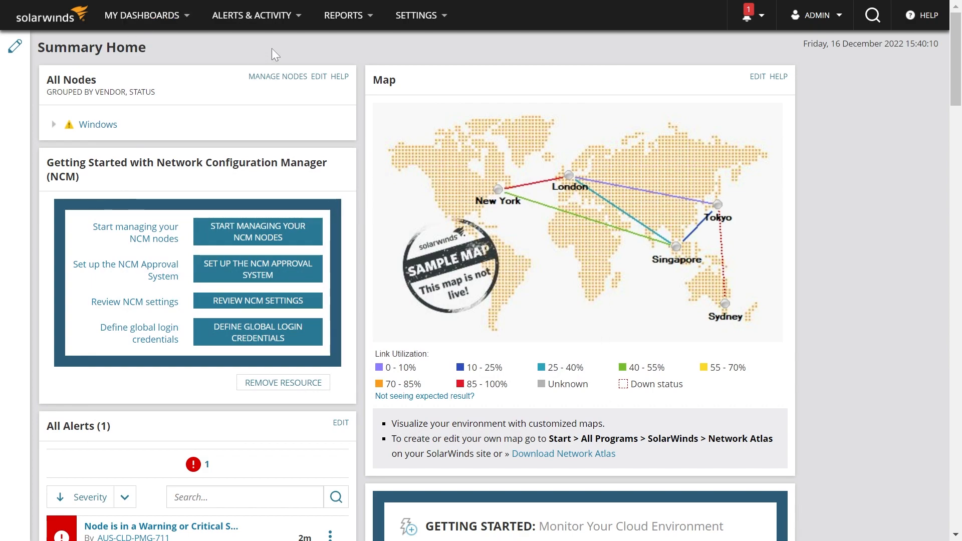
mouse_move(241, 52)
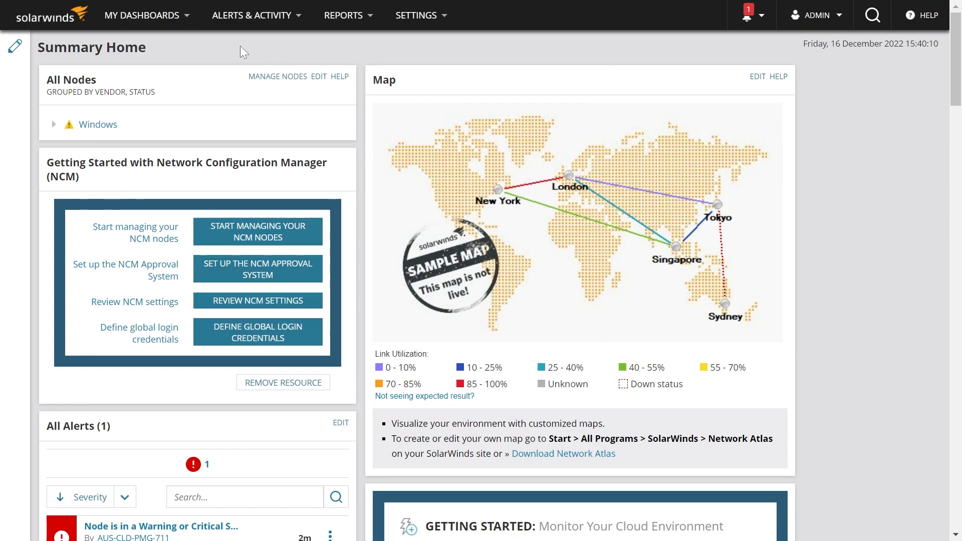
Step: Open All Settings and scroll down to the Platform Connect section
click(419, 15)
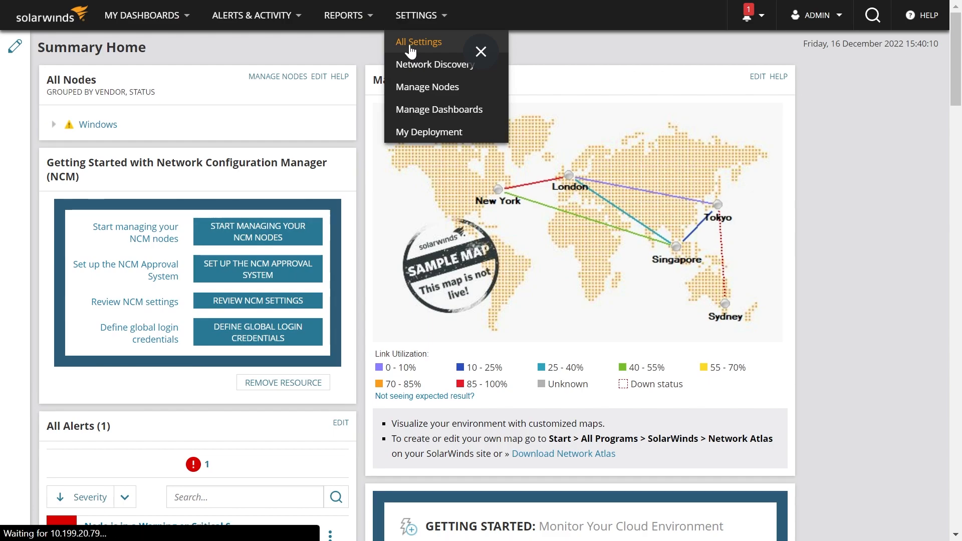
click(419, 41)
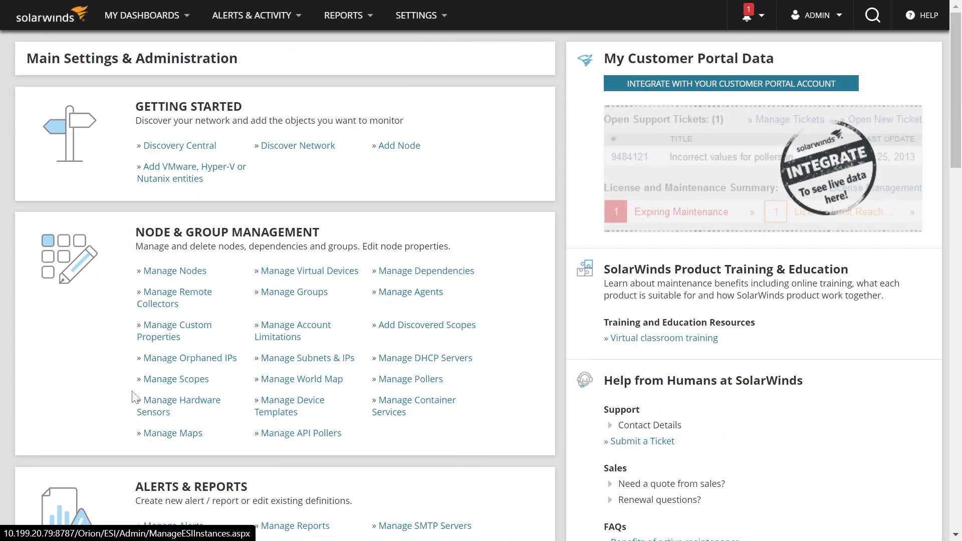
scroll(down, 3)
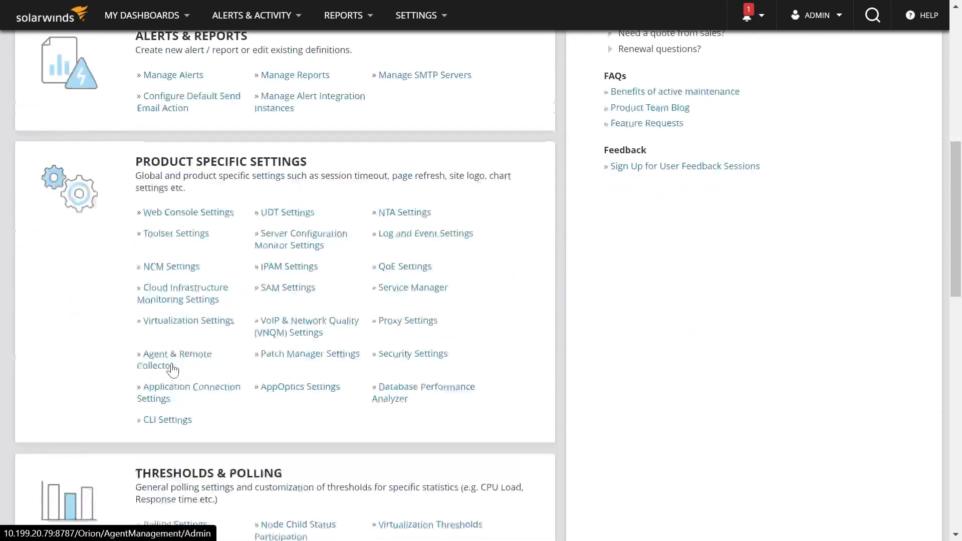
scroll(down, 3)
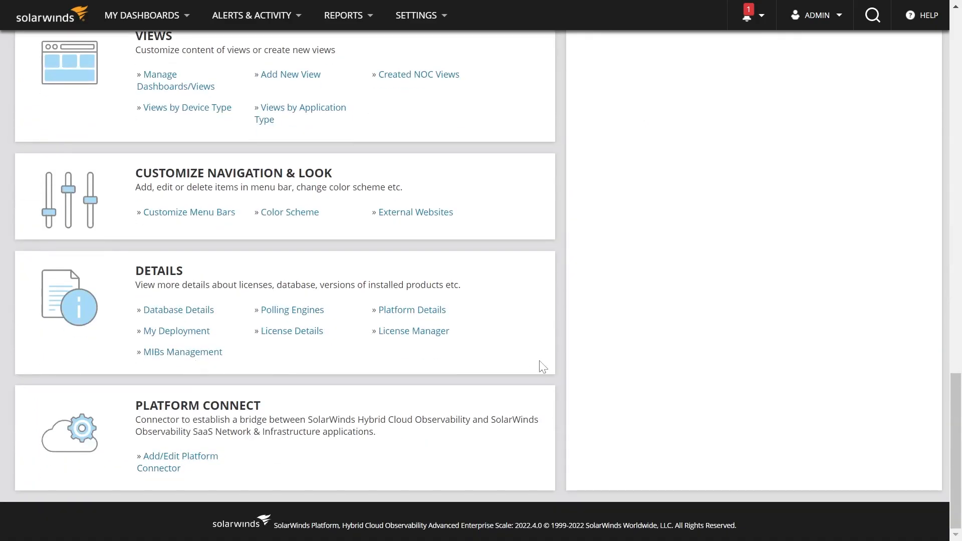
Step: In License Manager, confirm Back to module licensing to restore Log Analyzer and NPM licenses
click(413, 330)
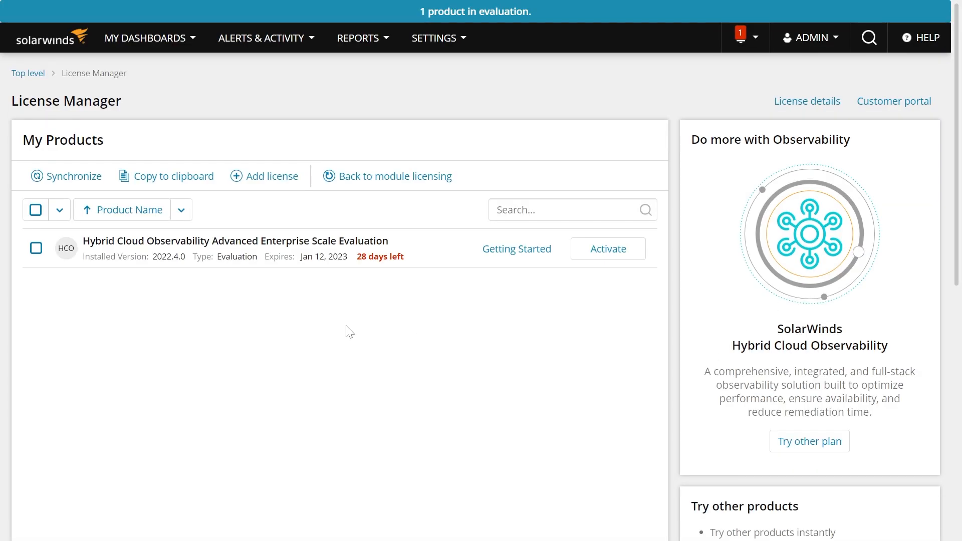
mouse_move(385, 184)
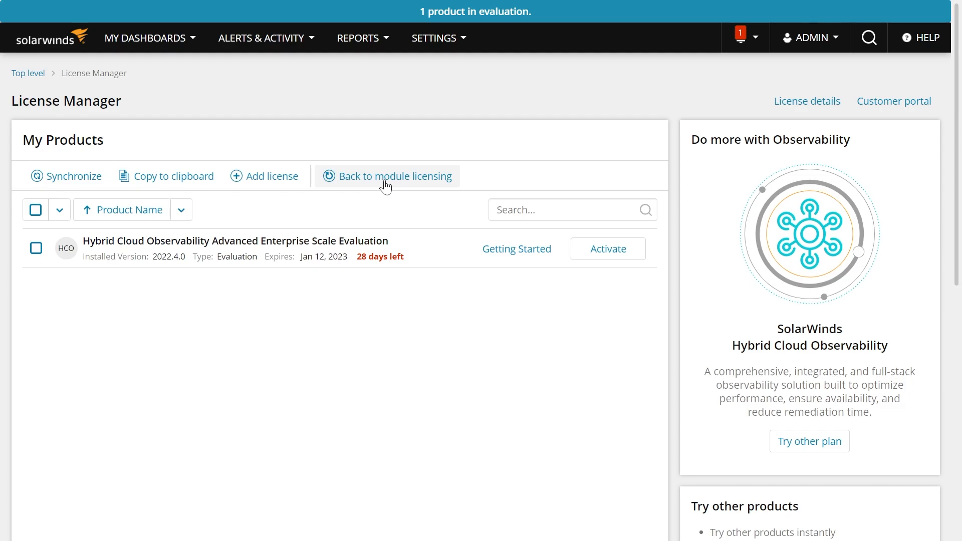
click(387, 177)
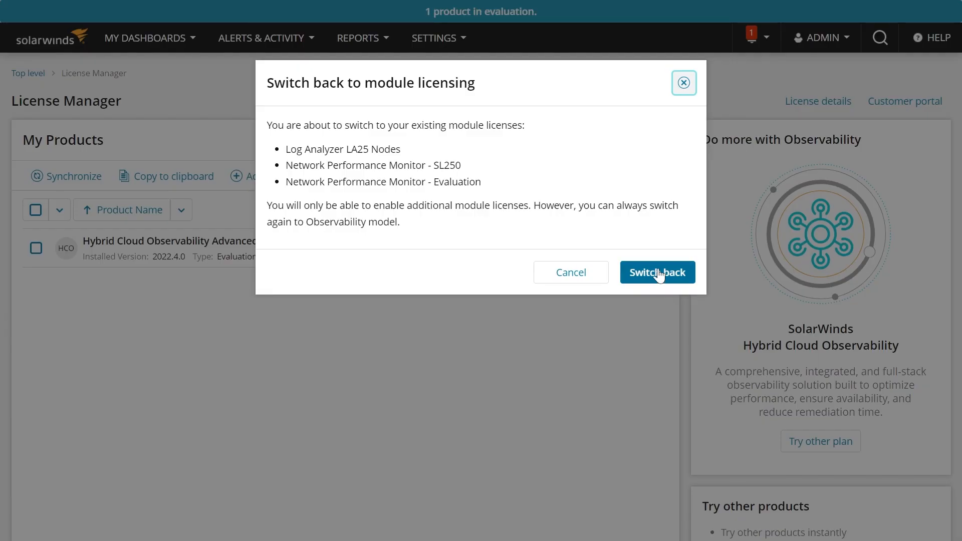
mouse_move(642, 279)
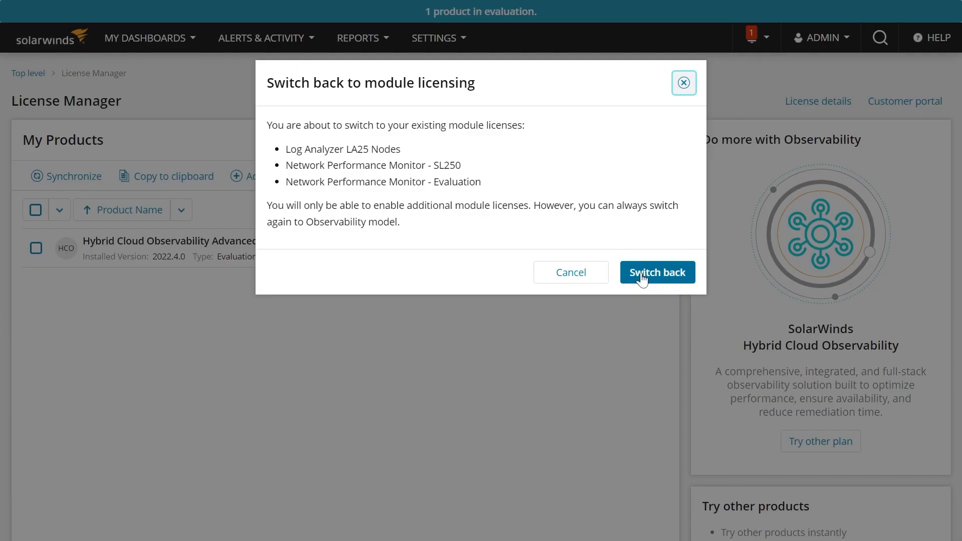
click(657, 272)
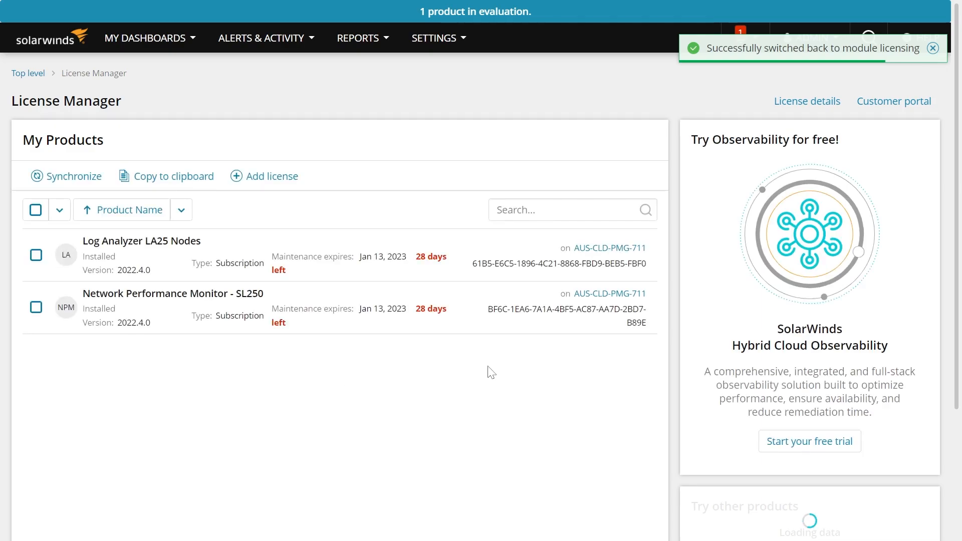